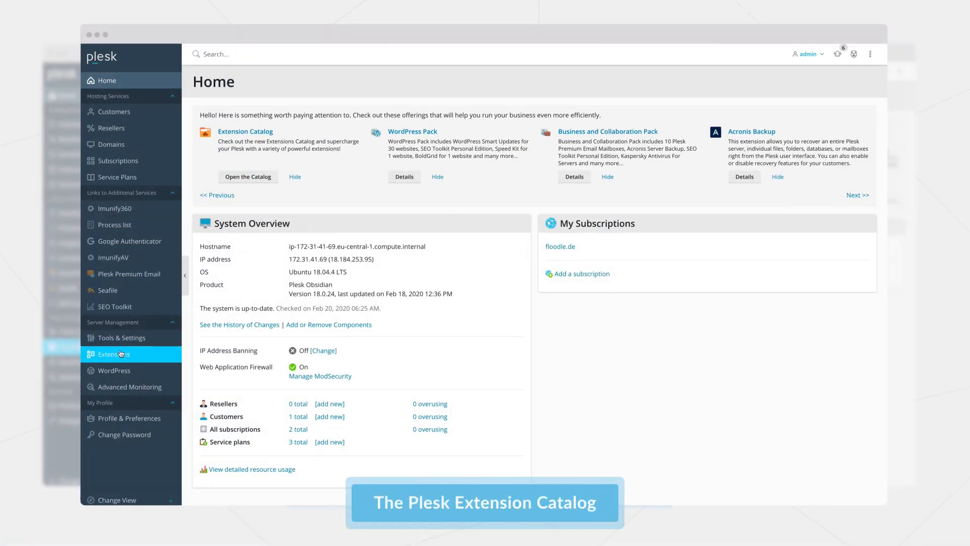
- View the catalog's next featured slide and full Most Popular list, then the My Extensions grid
{"action": "left_click", "coordinate": [112, 354]}
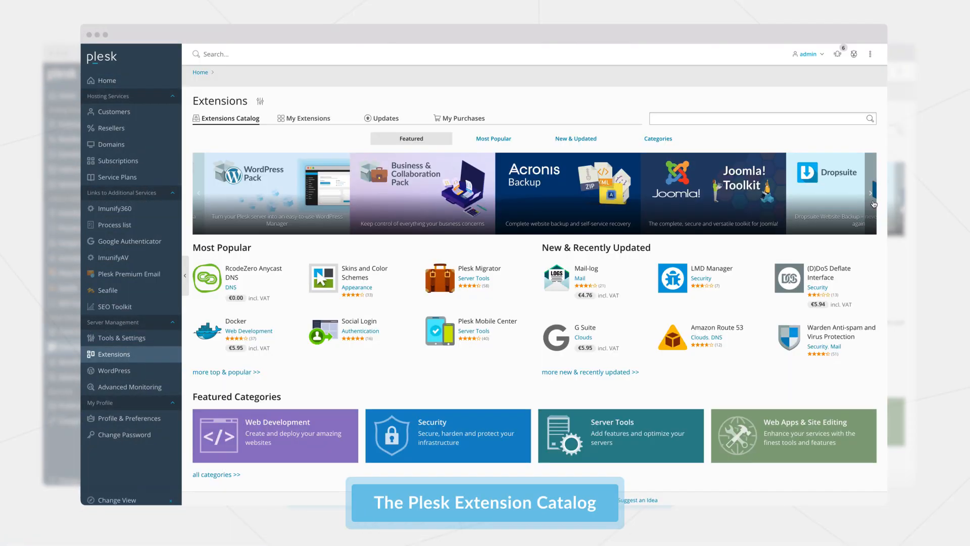
{"action": "left_click", "coordinate": [870, 193]}
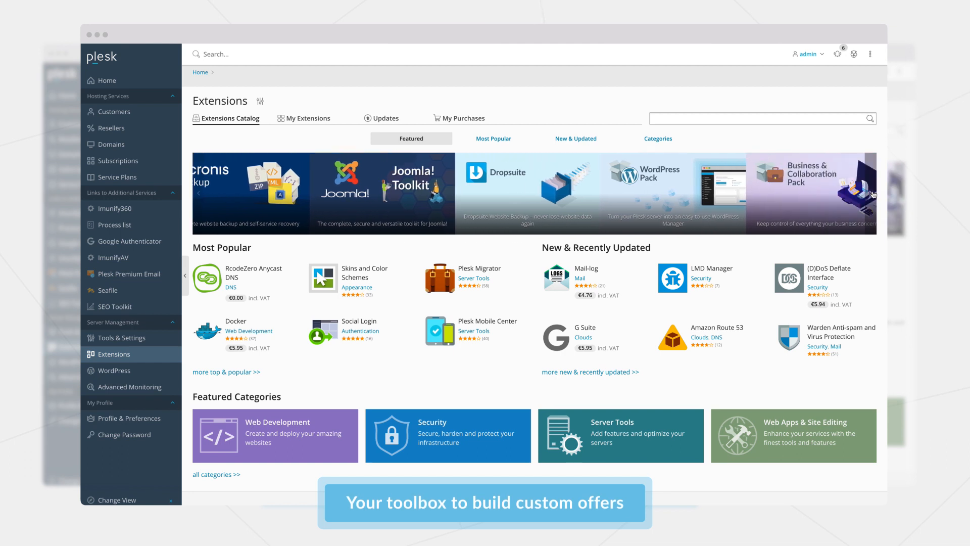
{"action": "left_click", "coordinate": [495, 139]}
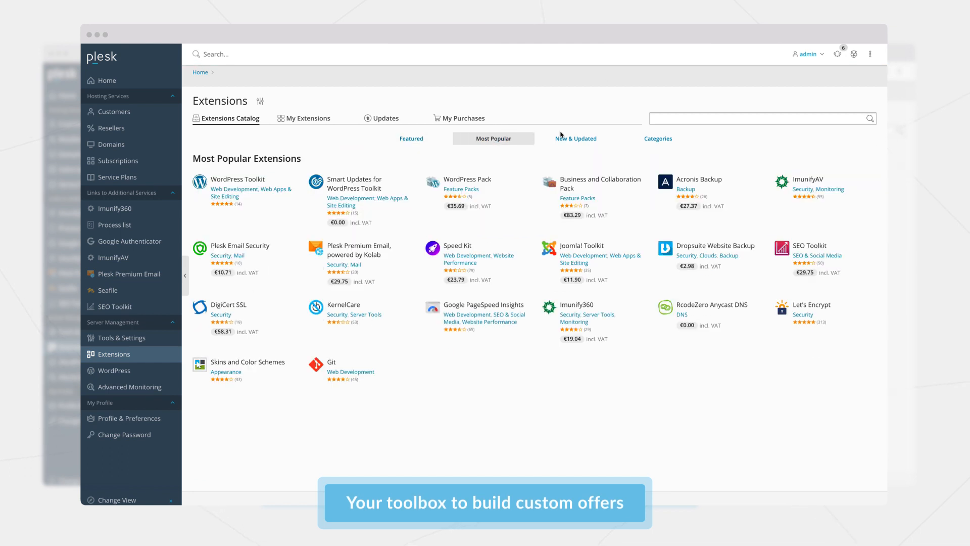
{"action": "left_click", "coordinate": [308, 118]}
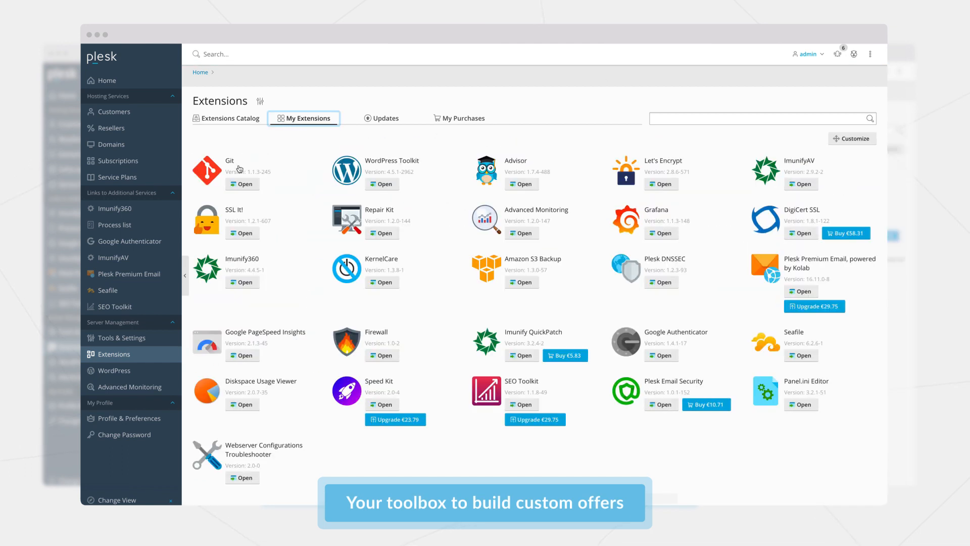
{"action": "left_click", "coordinate": [229, 118]}
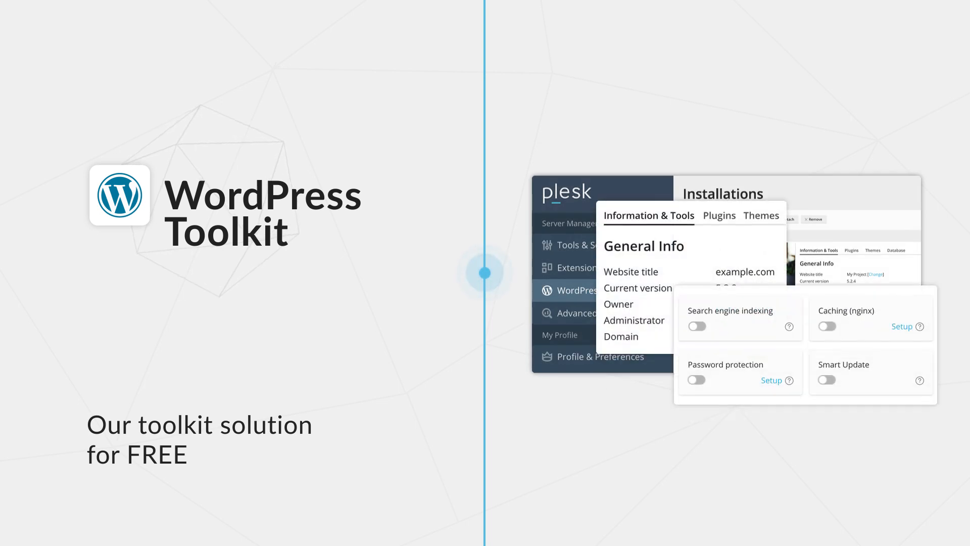
{"action": "left_click", "coordinate": [695, 326]}
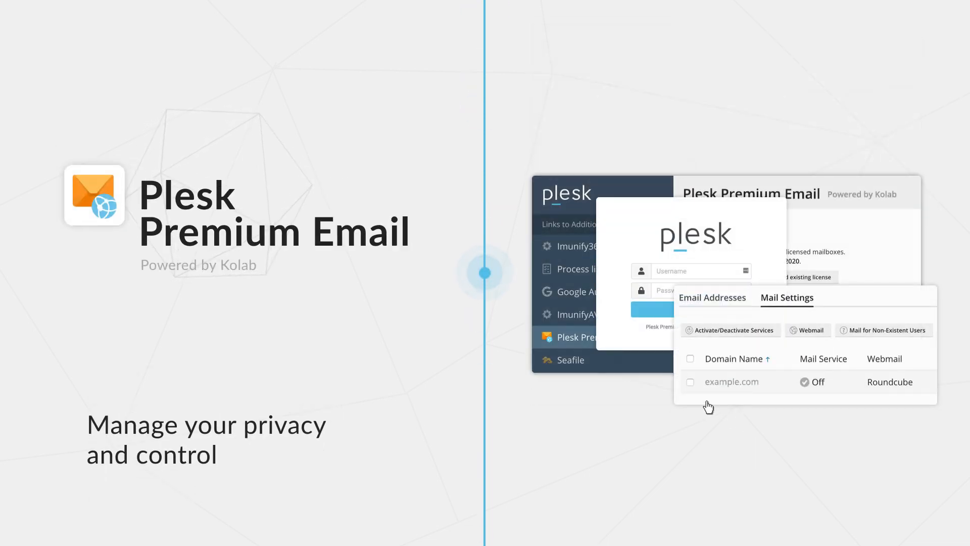
- Show the catalog's Featured overview with popular and recently updated extensions
{"action": "left_click", "coordinate": [691, 382]}
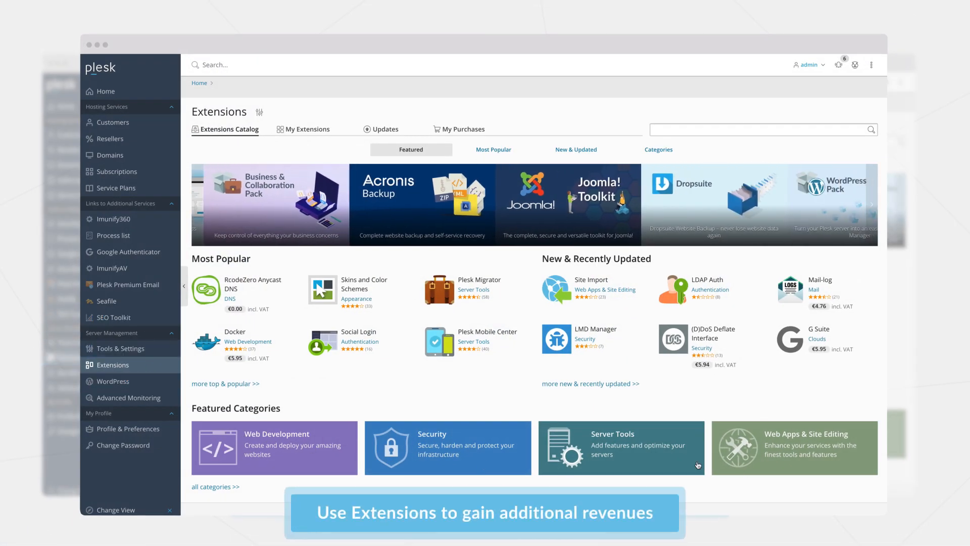
- Browse Web Development extensions, then enter Customize mode to drag the Advisor tile
{"action": "left_click", "coordinate": [658, 149]}
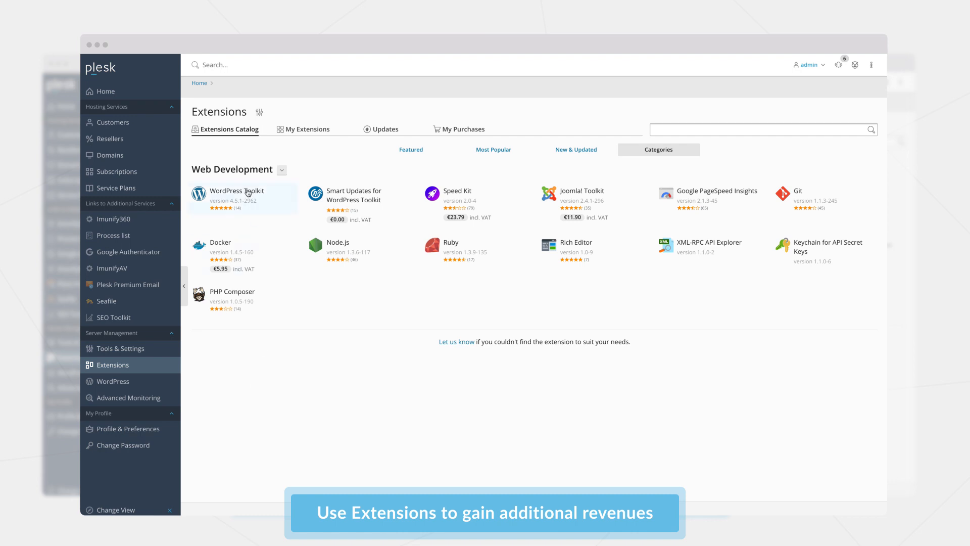
{"action": "left_click", "coordinate": [281, 169]}
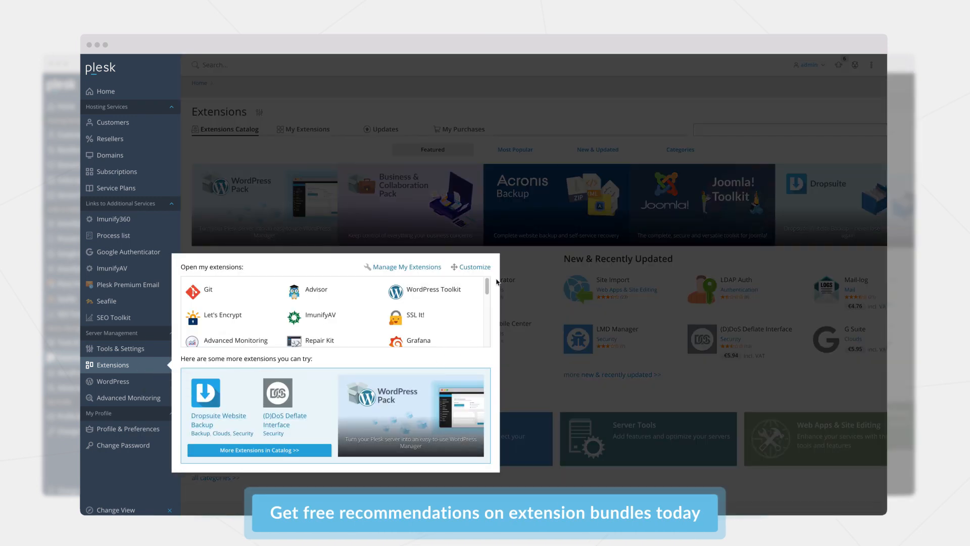
{"action": "left_click", "coordinate": [307, 129]}
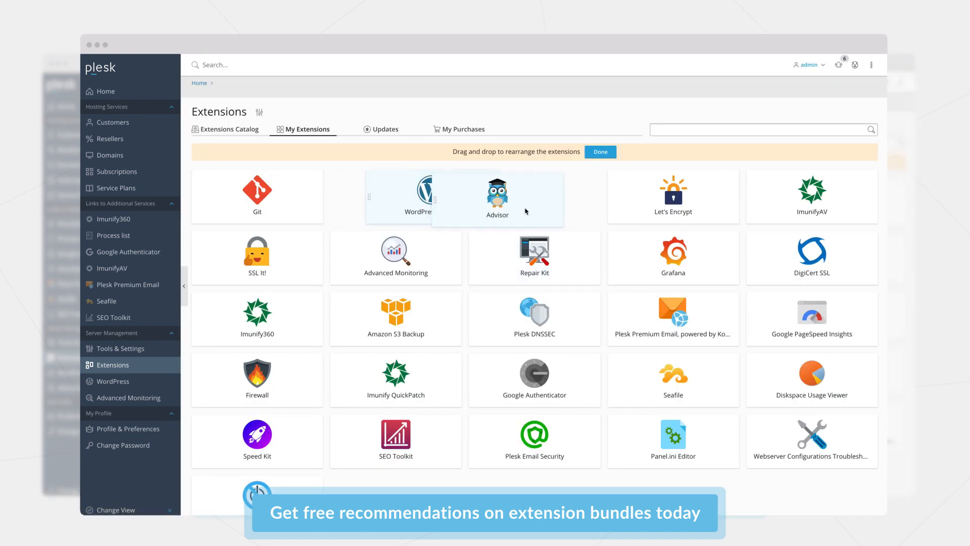